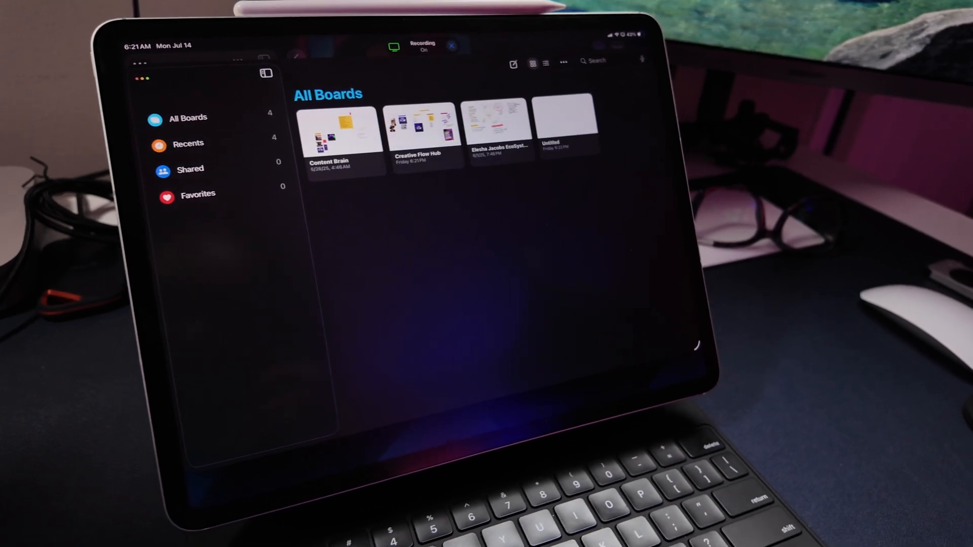
Open the Creative Flow Hub board and scroll right through its sections
left_click(338, 131)
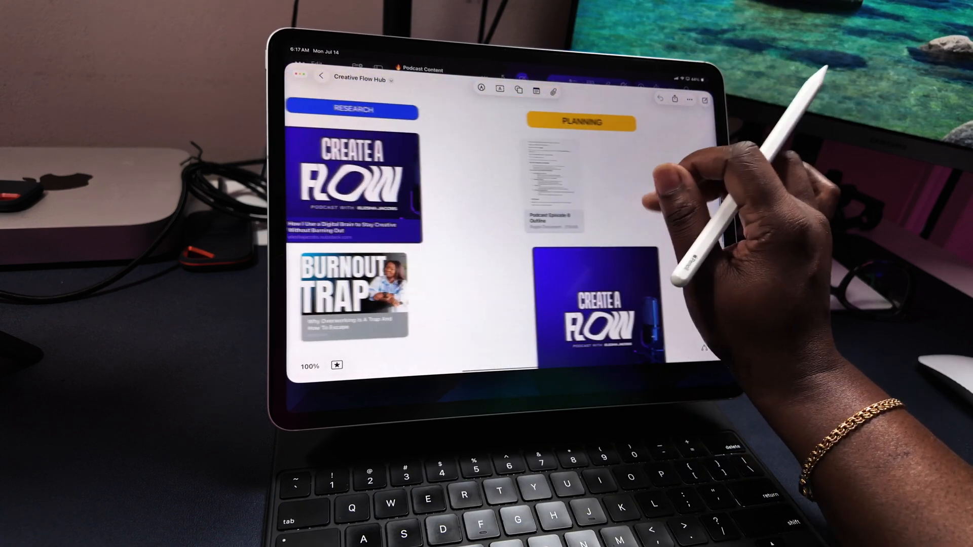
scroll("right", 3)
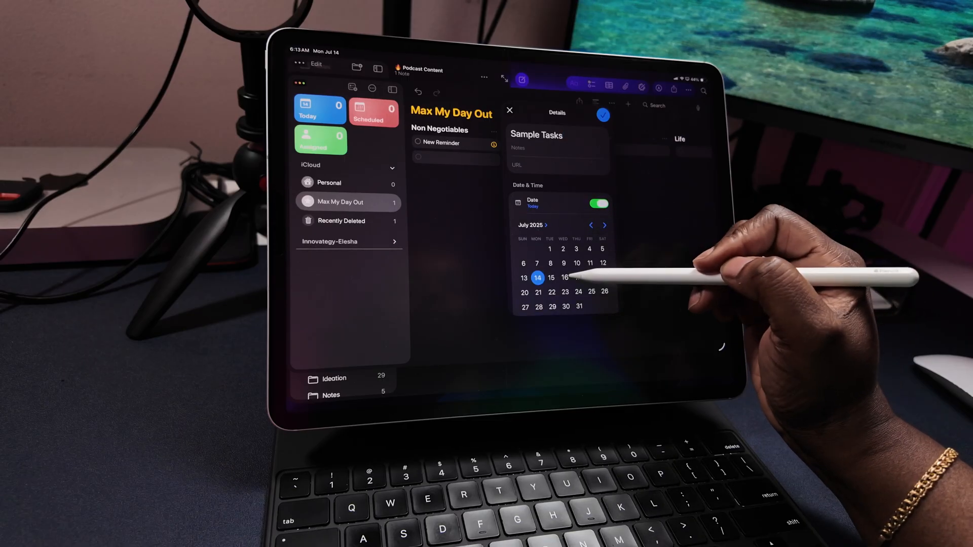
Give the Sample Tasks reminder an 11:00 AM time and a Biweekly repeat
scroll("down", 3)
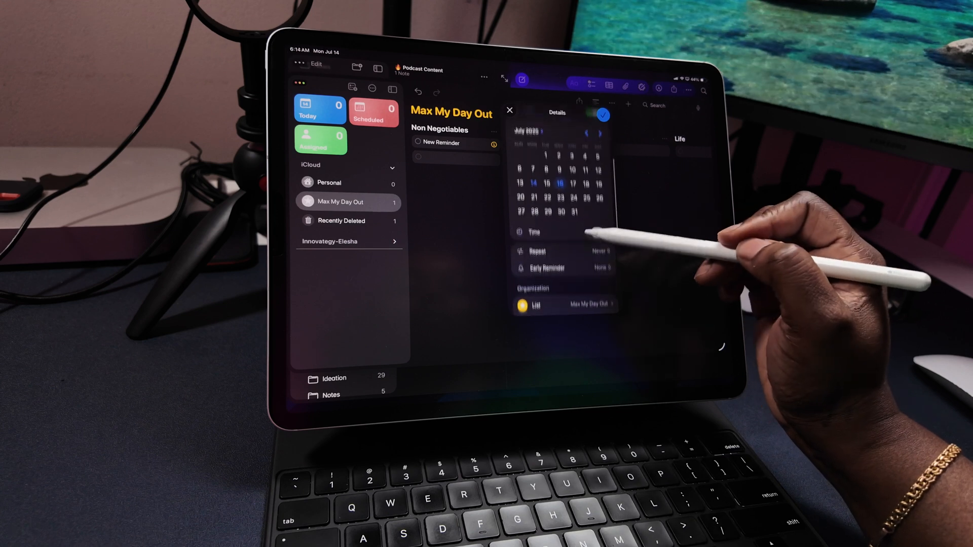
left_click(593, 135)
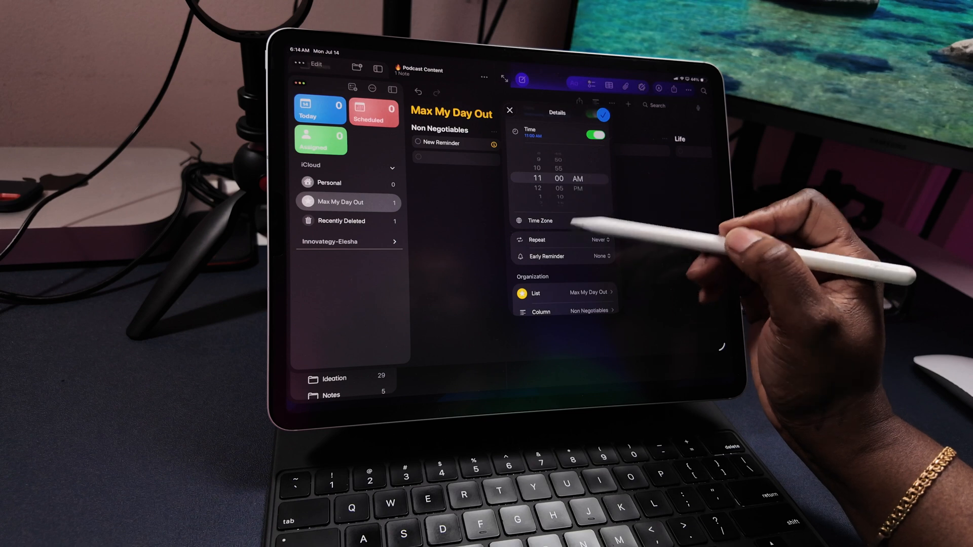
left_click(599, 240)
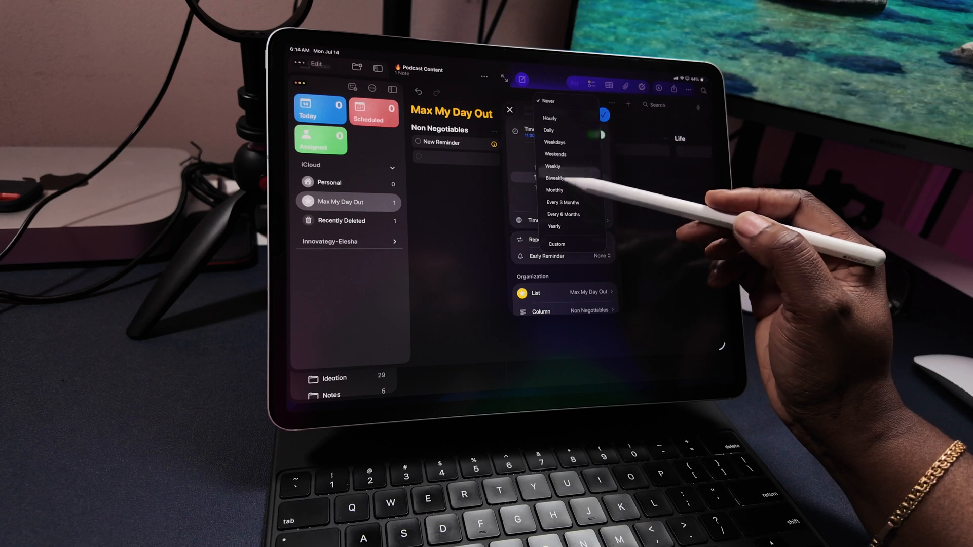
left_click(552, 179)
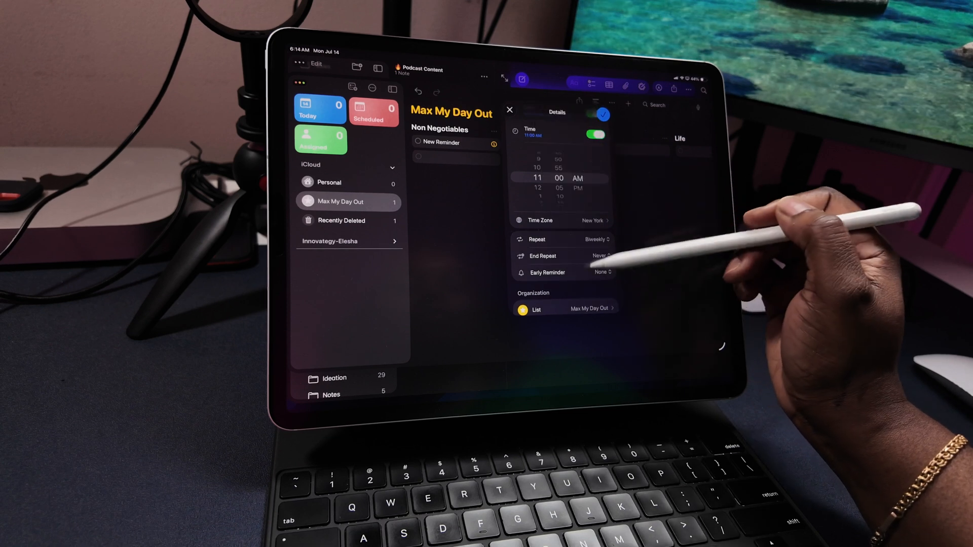
left_click(600, 255)
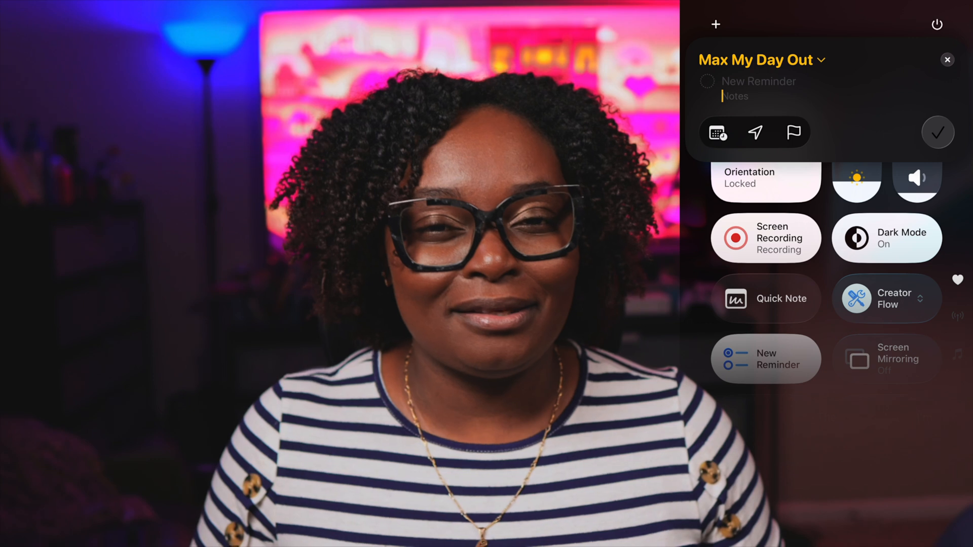
Type 'New content i' as the new reminder's title
type("New content i")
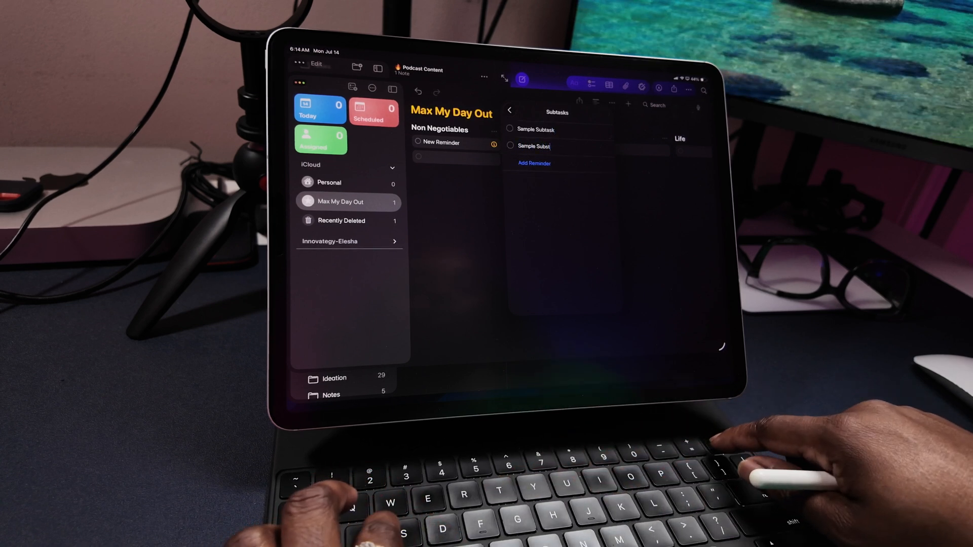
Type the second subtask's name beneath Sample Subtask and finish the entry
type("a")
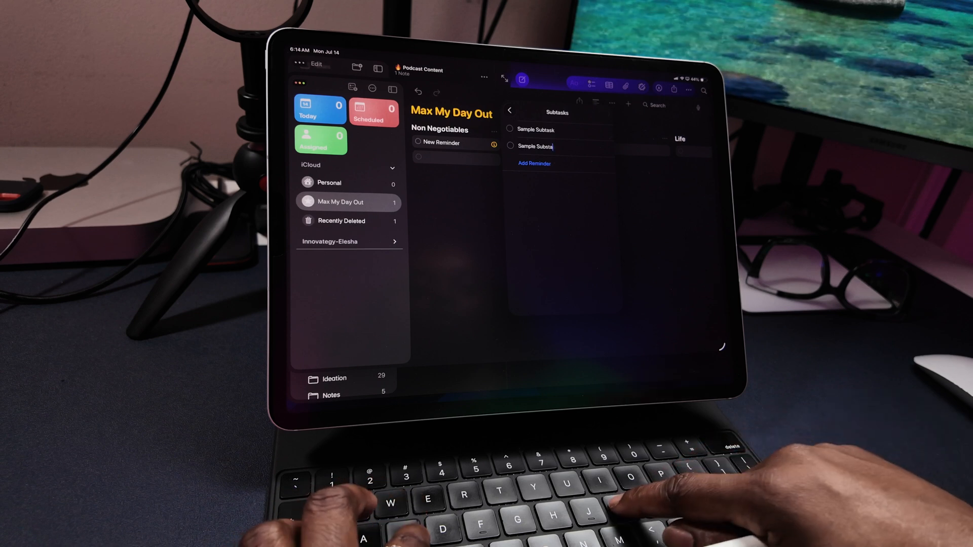
key("backspace")
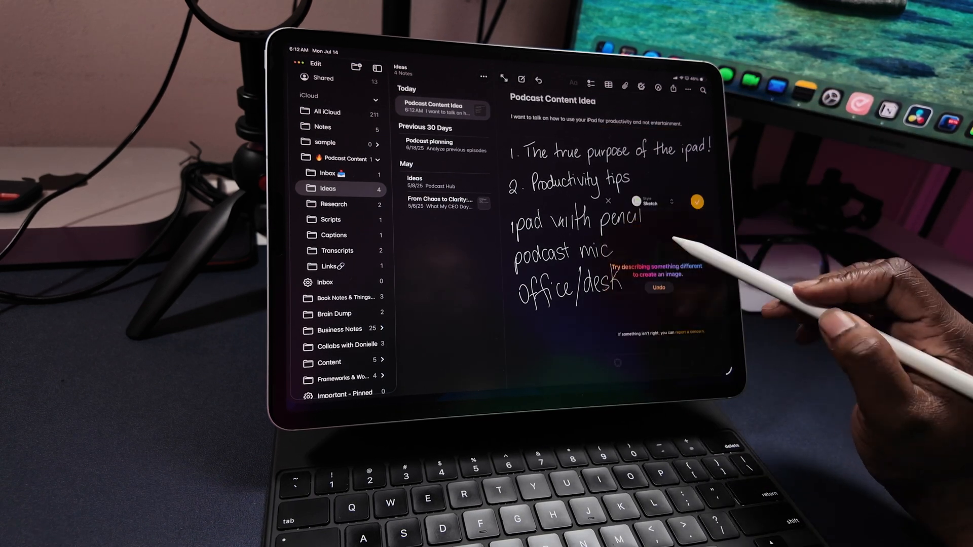
Generate an Image Wand sketch from the prompt 'Mic and off', insert it, and keep it
type("Mic and off")
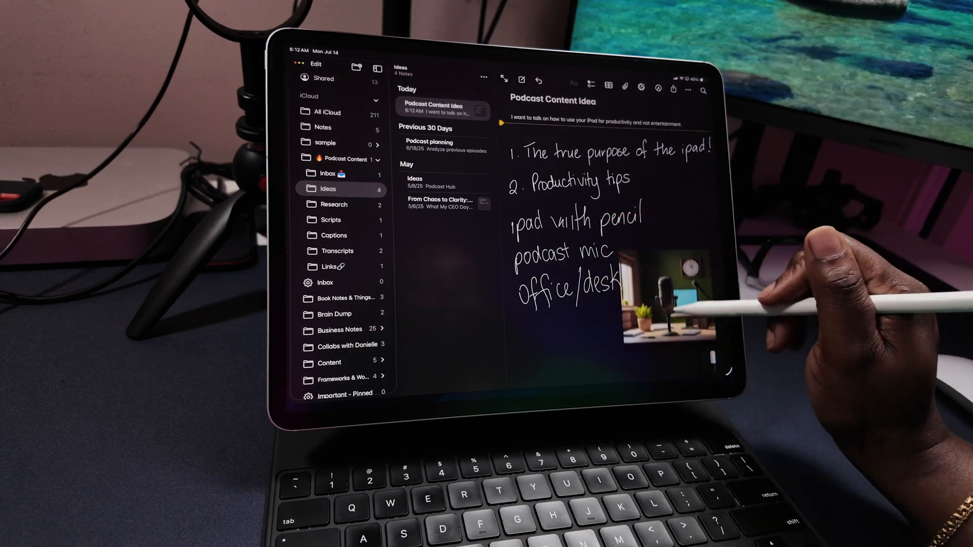
left_click(666, 292)
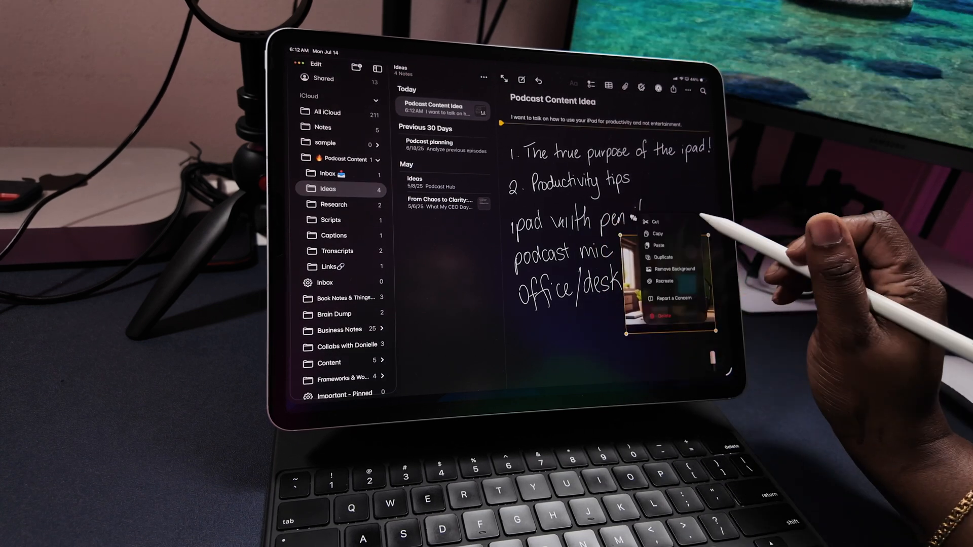
left_click(672, 268)
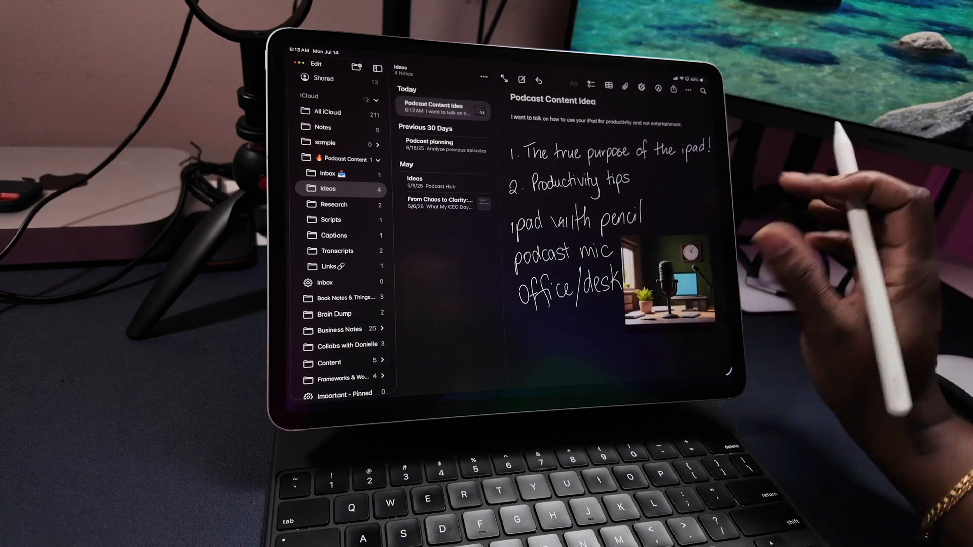
scroll("down", 3)
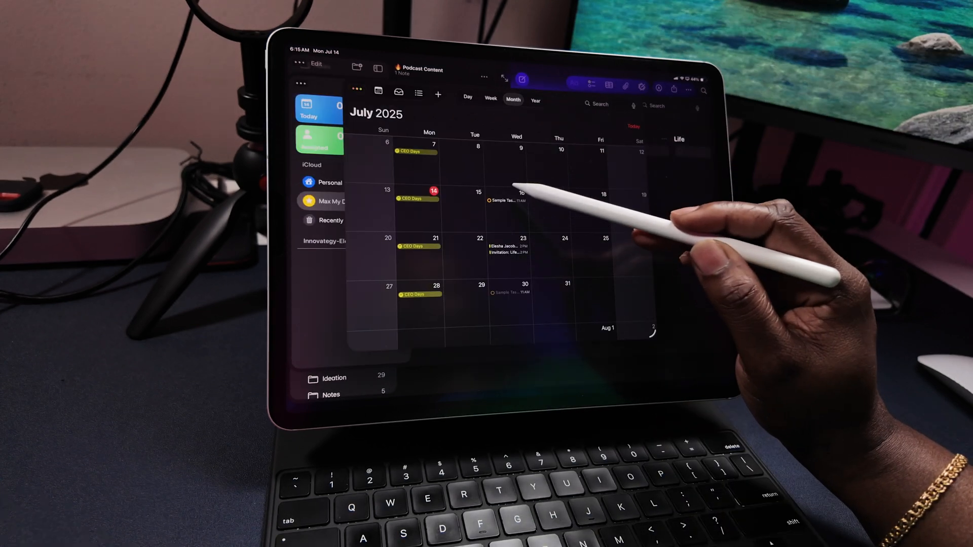
Open the July 16 Sample Tasks item's popover and show its details
left_click(508, 201)
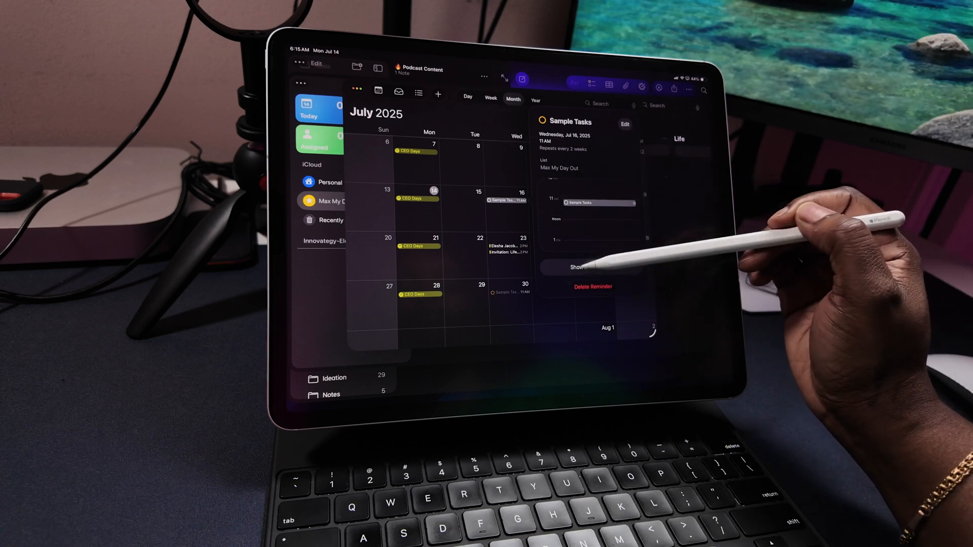
left_click(332, 201)
type("type using your Magic Keyboard")
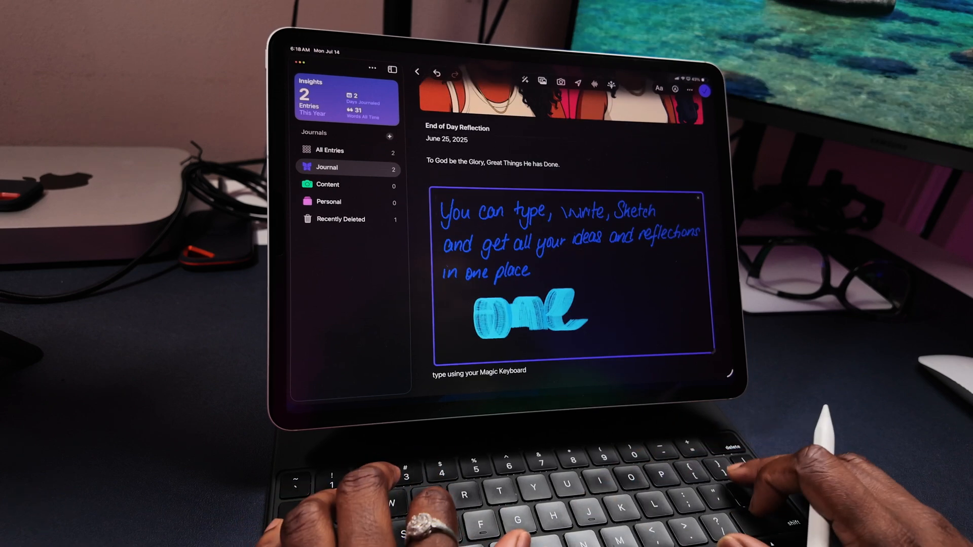
Open the audio recorder for the End of Day Reflection entry
left_click(560, 82)
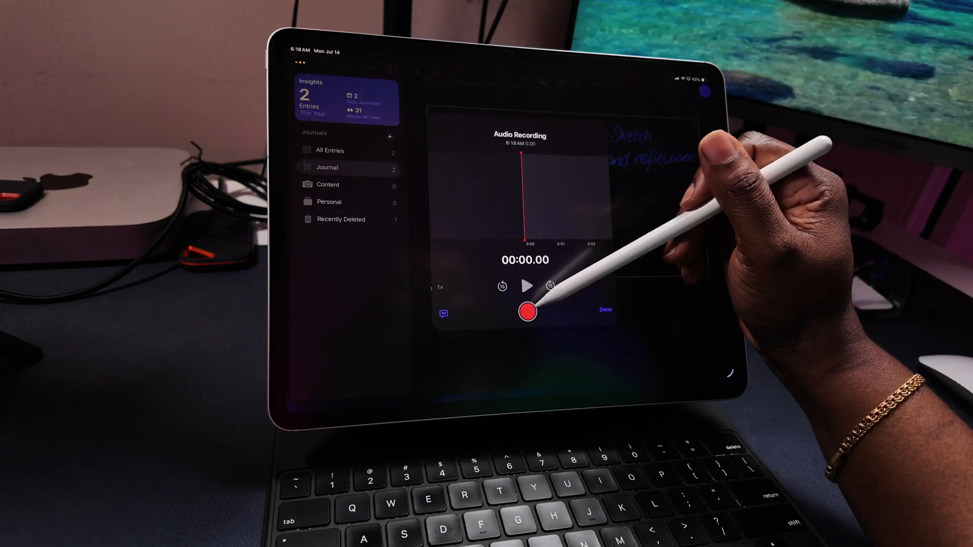
Record two audio clips and attach them to the reflection entry
left_click(526, 312)
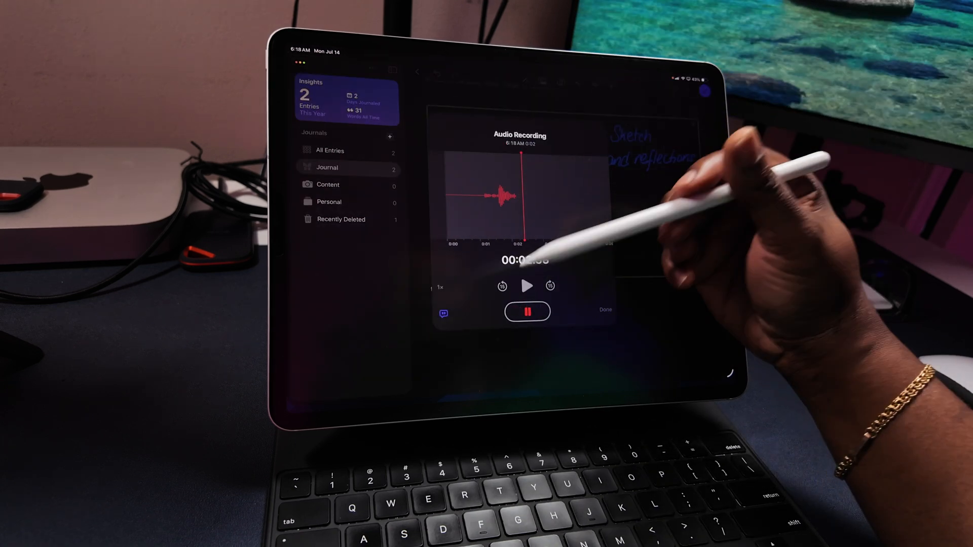
left_click(527, 310)
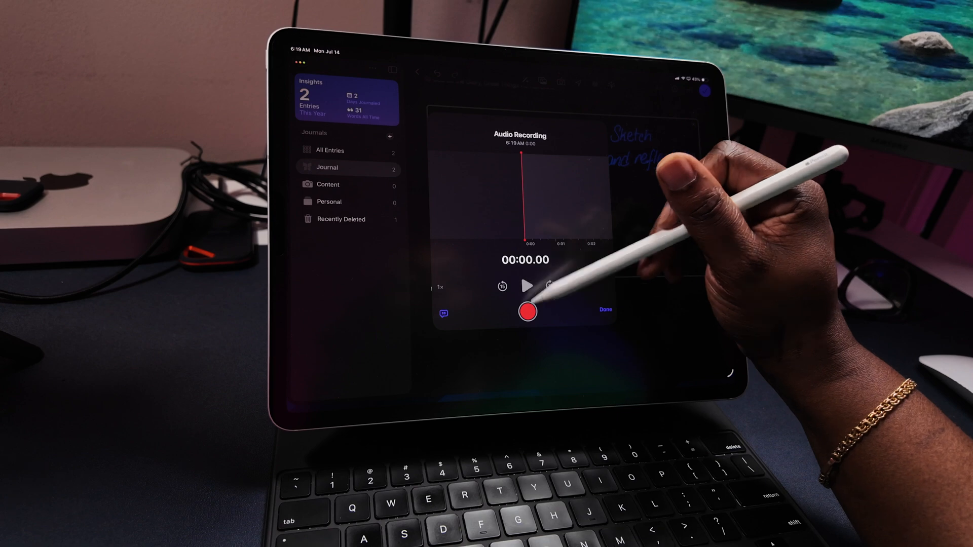
left_click(526, 312)
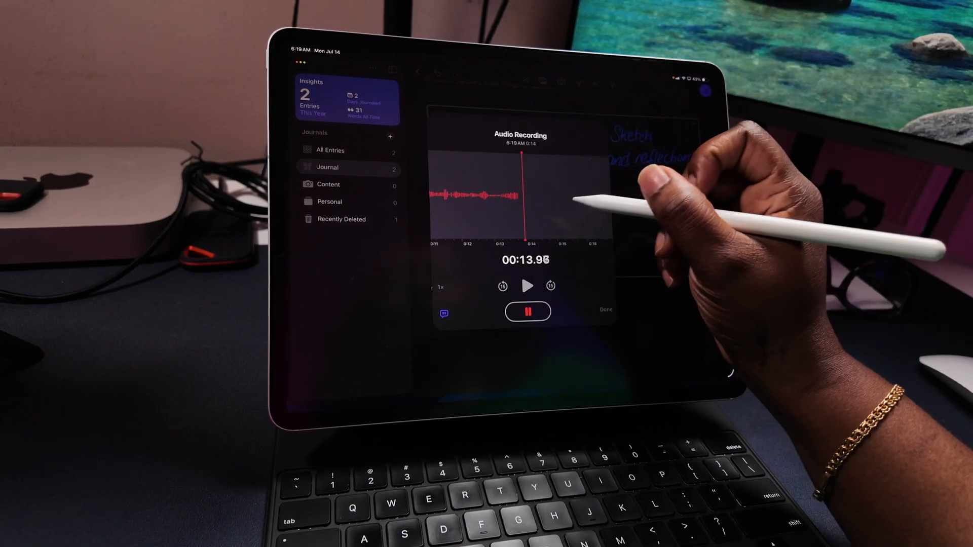
left_click(606, 310)
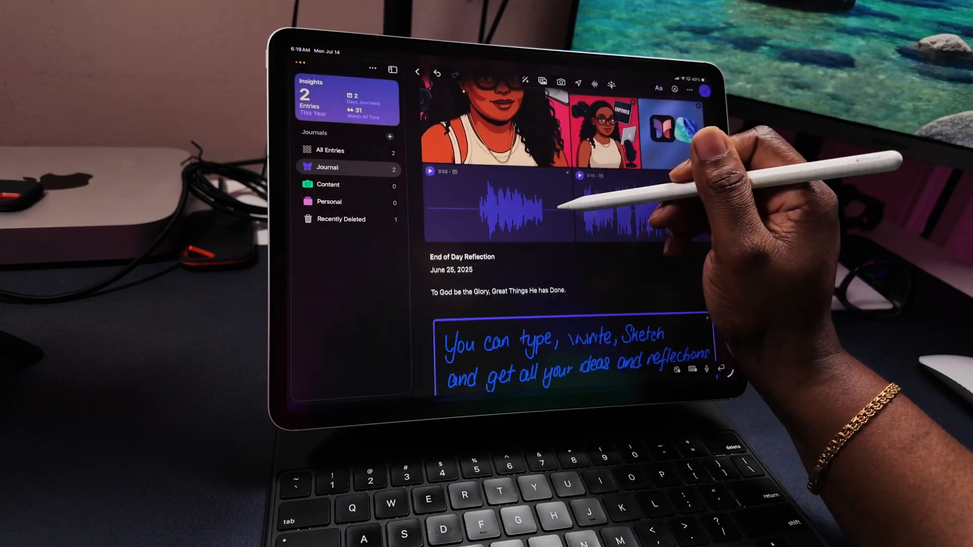